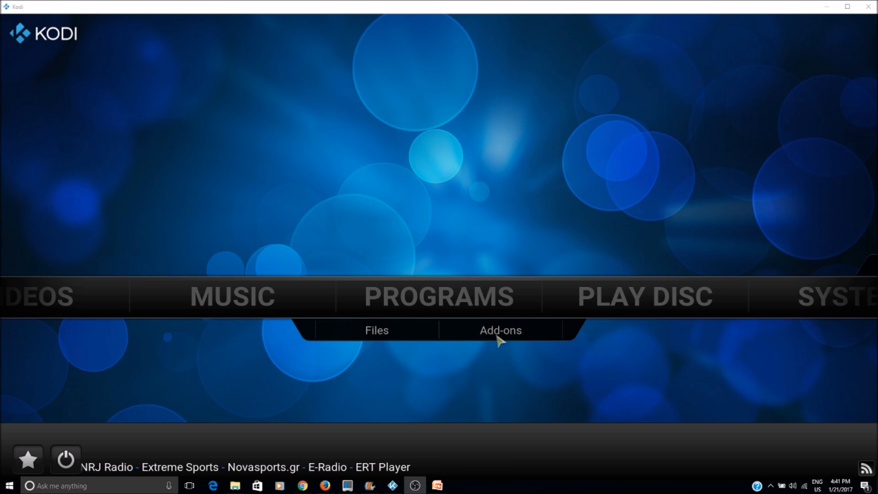
# Step: Move the Kodi home menu from Programs over to the System section
pyautogui.click(499, 329)
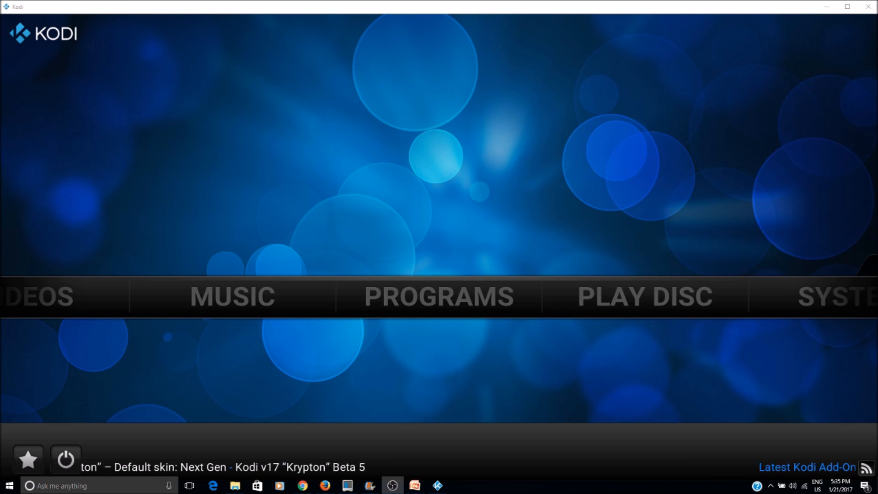
pyautogui.moveTo(637, 293)
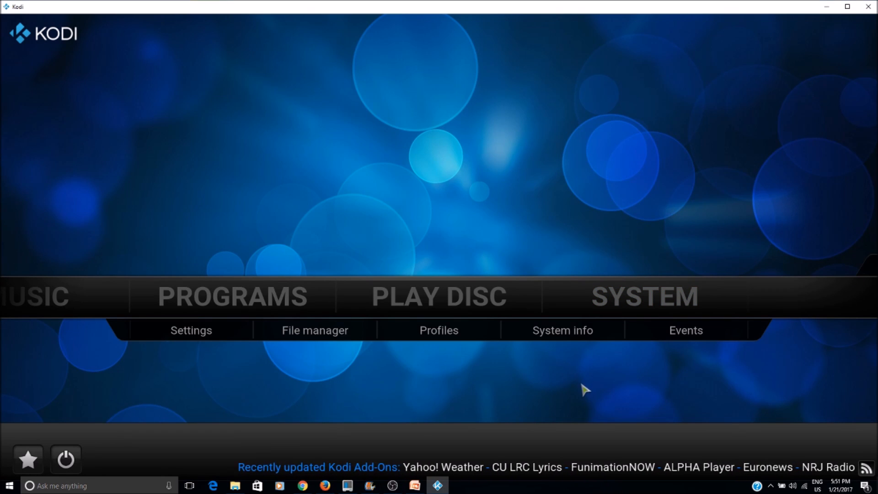
pyautogui.moveTo(642, 305)
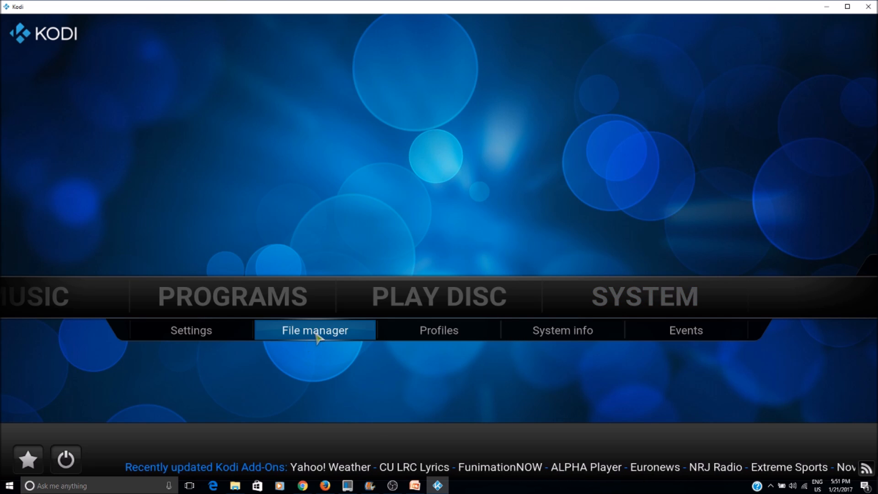
pyautogui.click(314, 330)
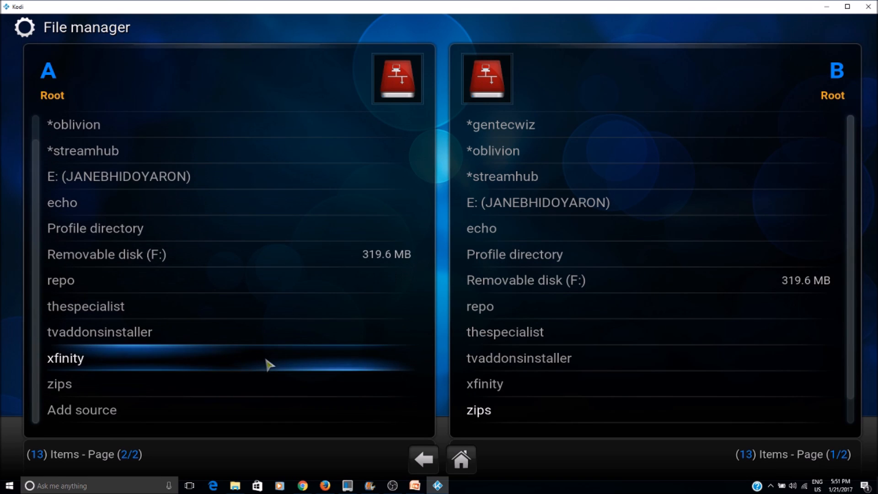
pyautogui.moveTo(208, 421)
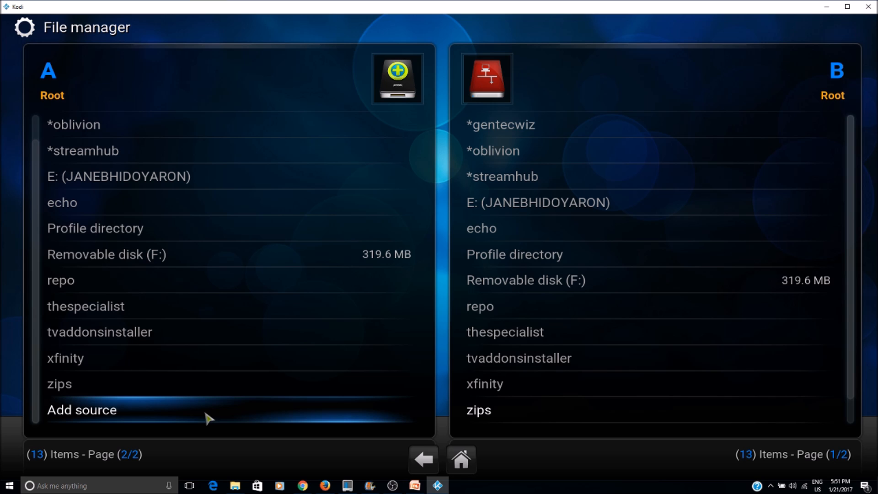
pyautogui.click(80, 411)
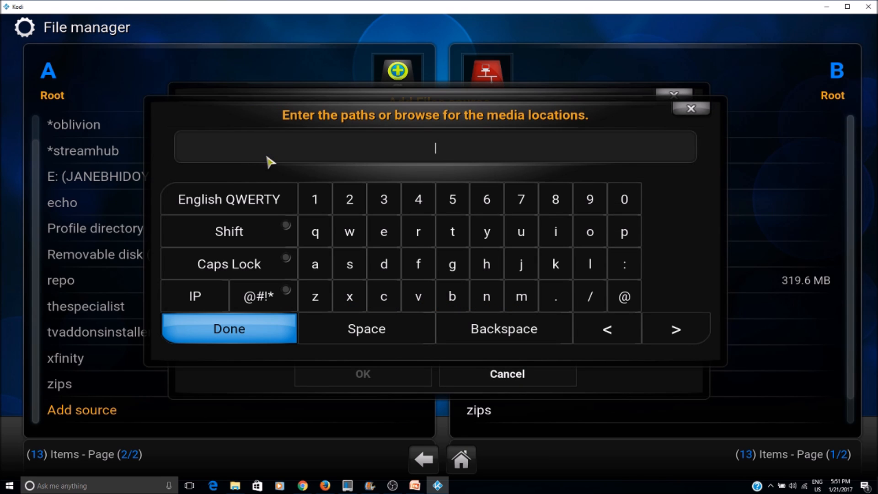
pyautogui.write('http')
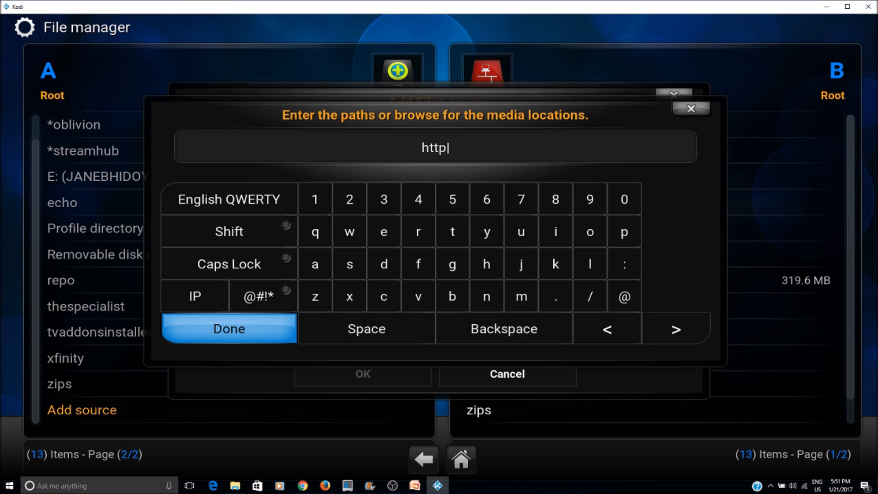
pyautogui.click(623, 263)
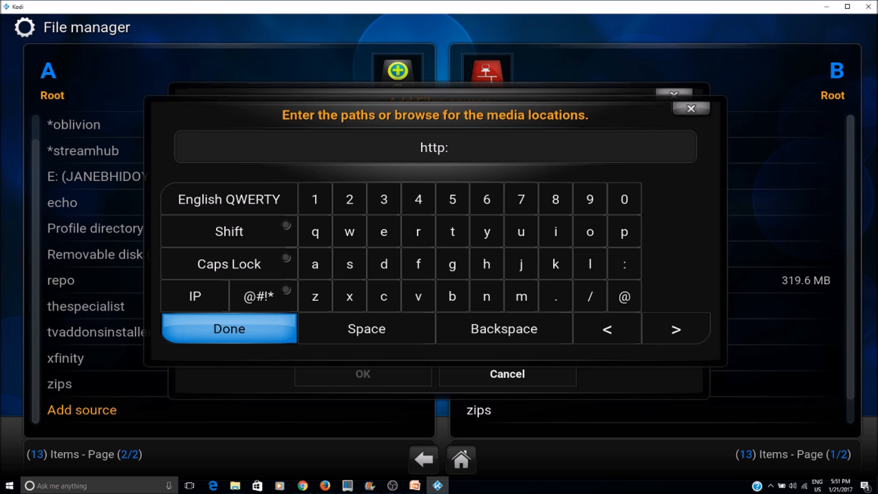
pyautogui.click(589, 297)
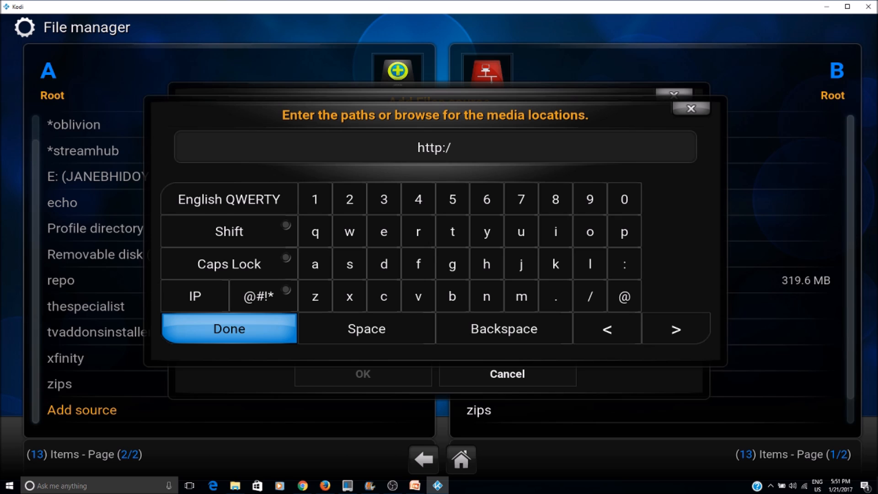
pyautogui.click(486, 264)
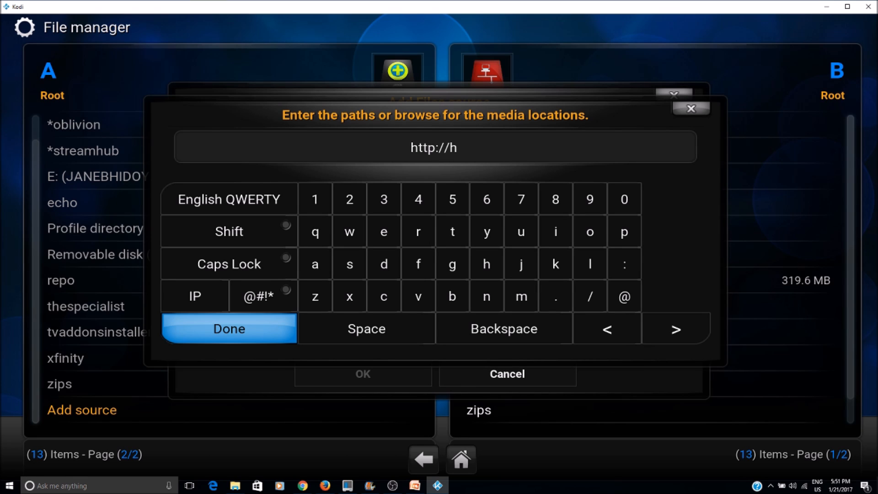
pyautogui.click(504, 328)
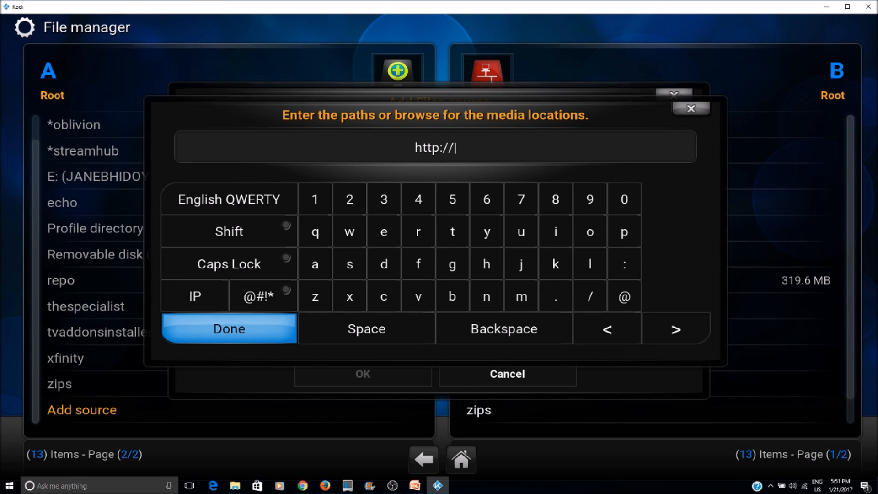
pyautogui.click(418, 264)
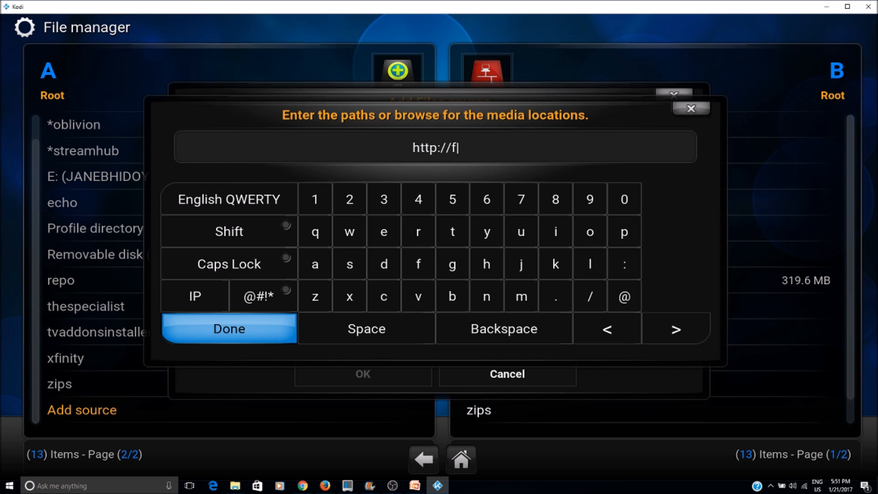
pyautogui.write('usion')
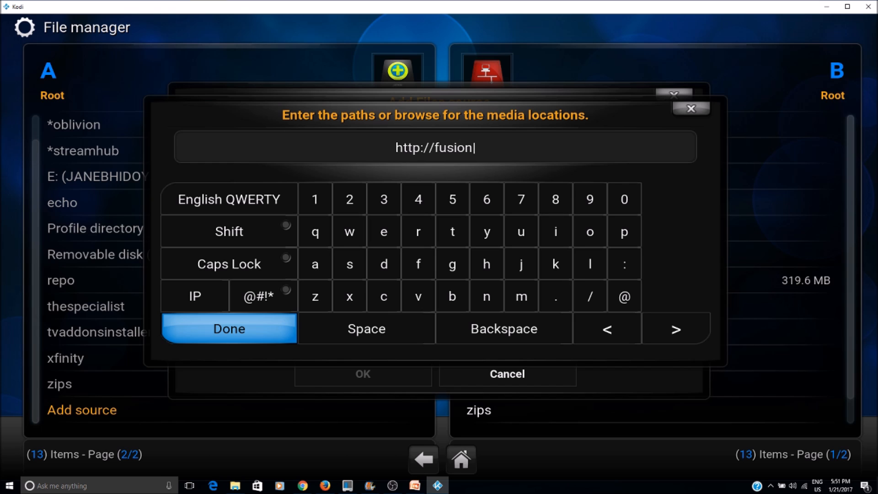
pyautogui.write('.tvaddons')
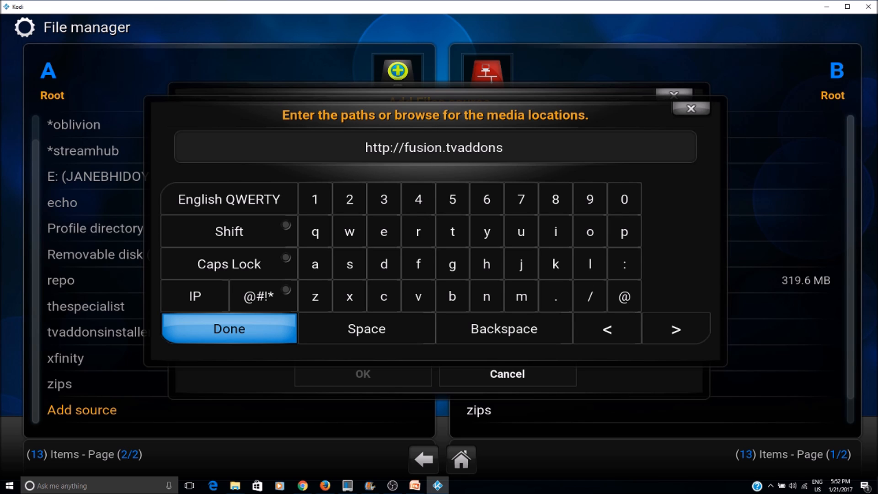
pyautogui.write('.ag')
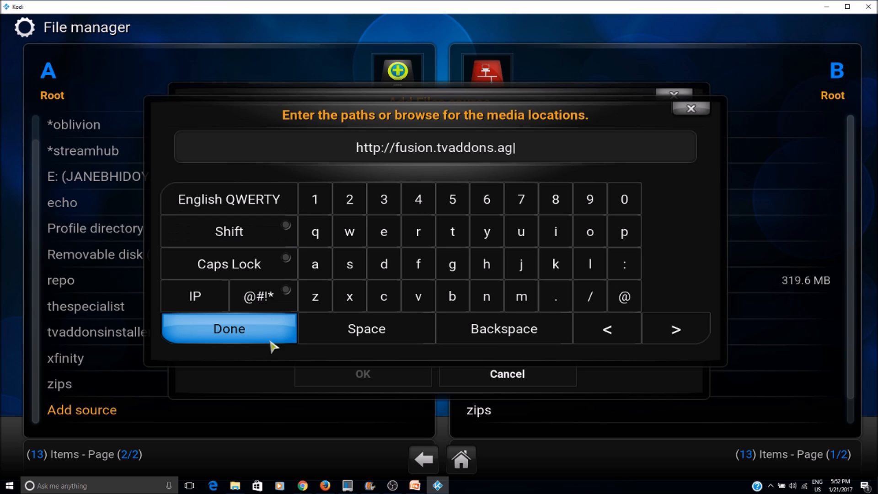
pyautogui.click(229, 329)
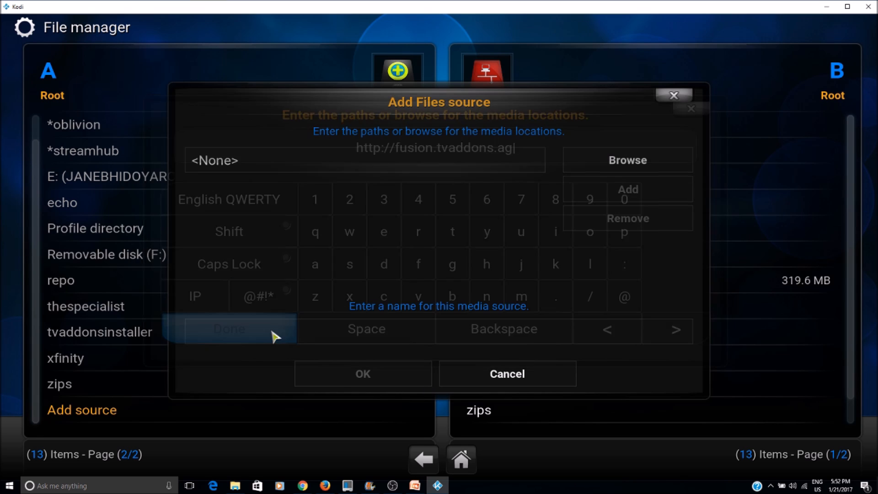
# Step: Name the new fusion.tvaddons.ag source *fusion and save it with OK
pyautogui.click(229, 328)
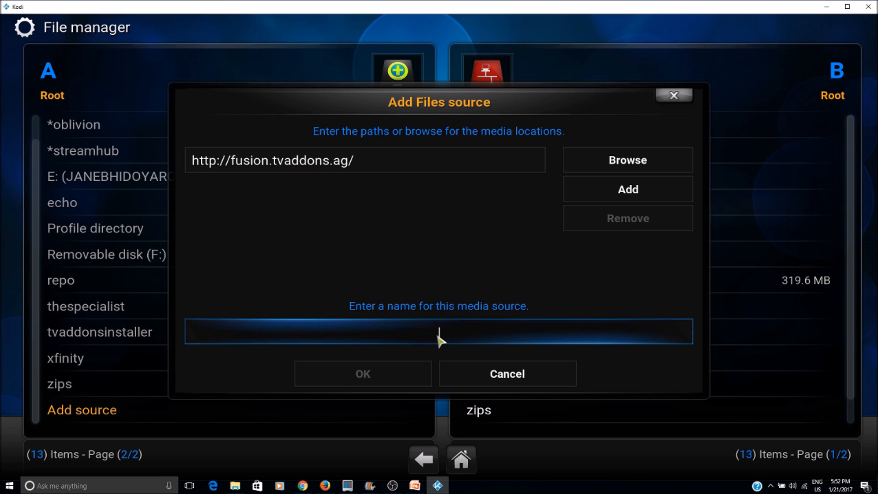
pyautogui.click(438, 331)
pyautogui.write('*fus')
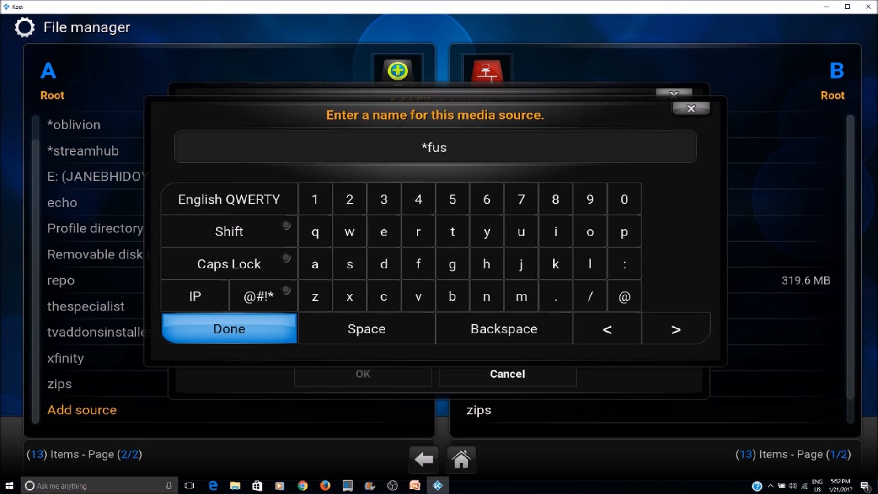
pyautogui.write('ion')
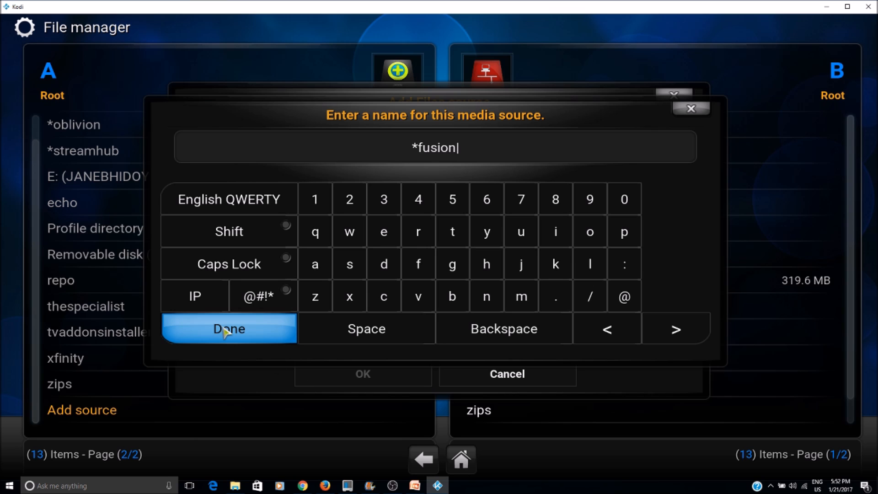
pyautogui.click(228, 329)
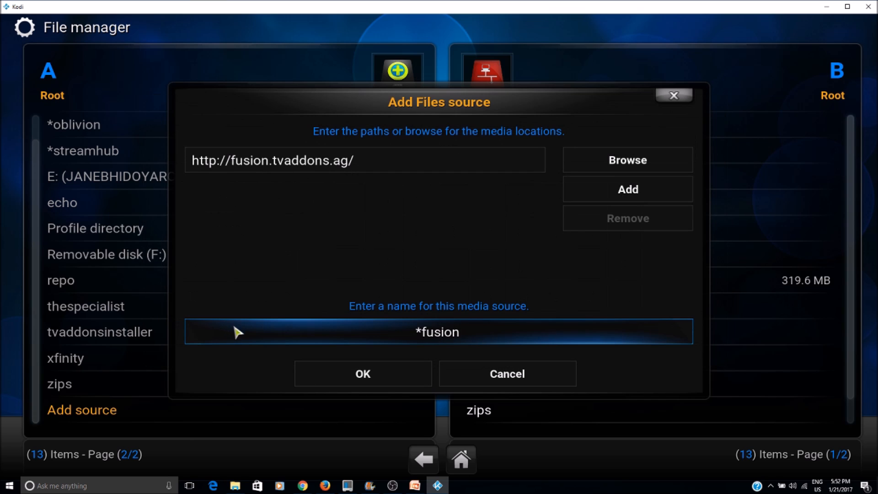
pyautogui.click(363, 374)
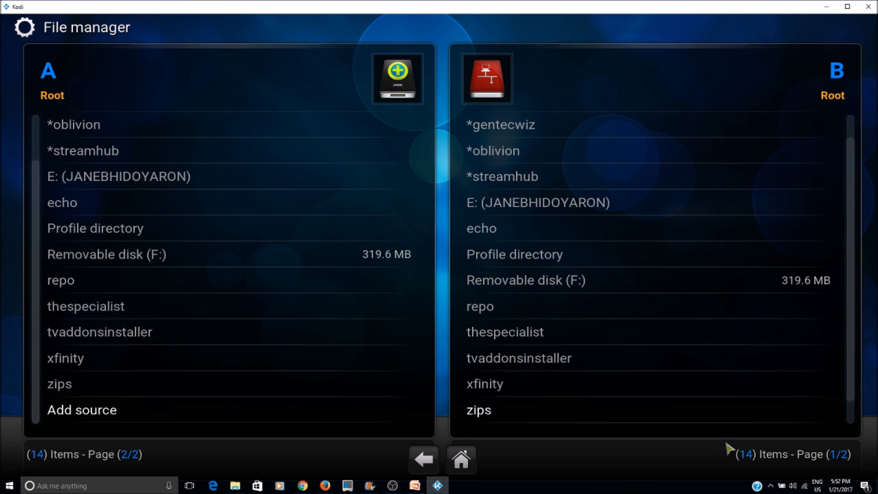
pyautogui.moveTo(621, 280)
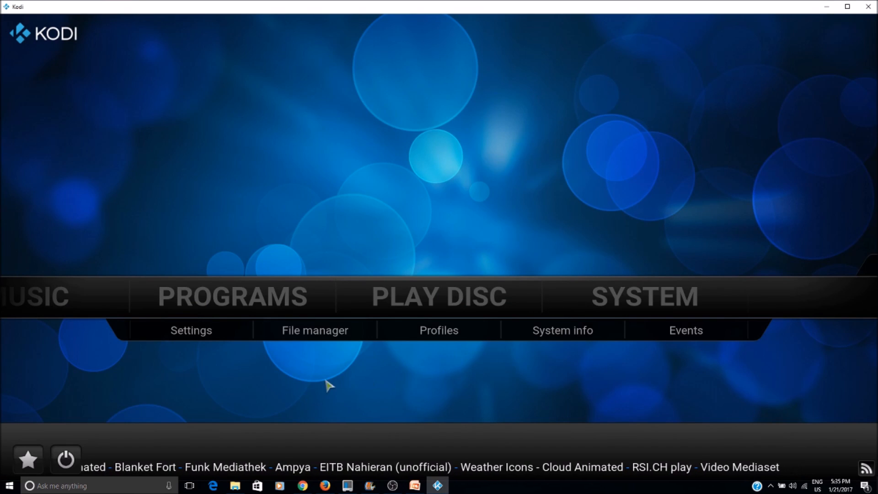
pyautogui.moveTo(580, 330)
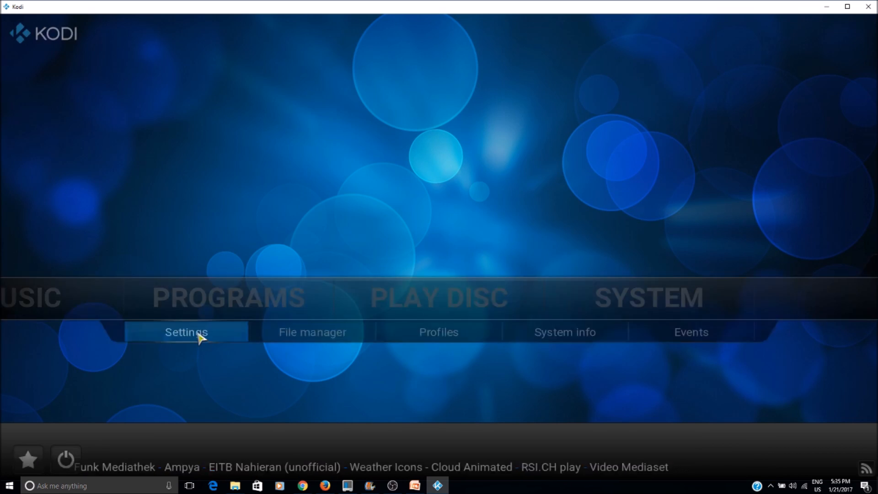
# Step: Go to Settings > Add-ons and choose Install from zip file
pyautogui.click(186, 332)
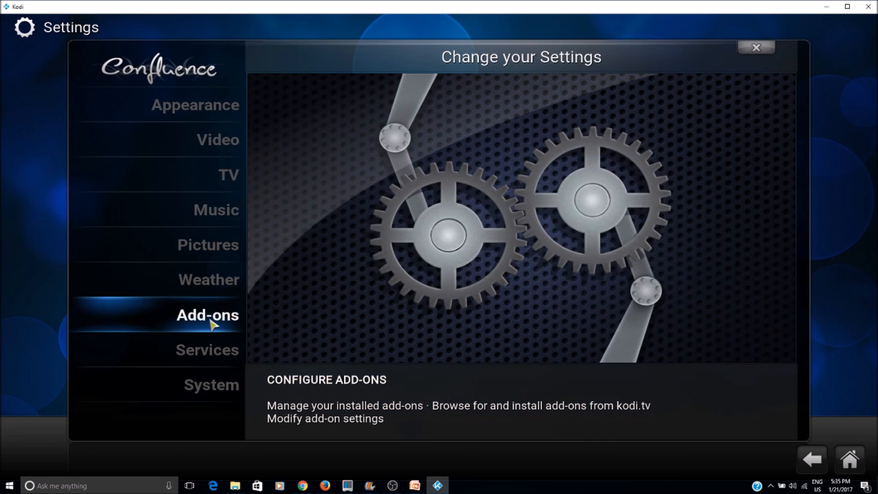
pyautogui.click(209, 316)
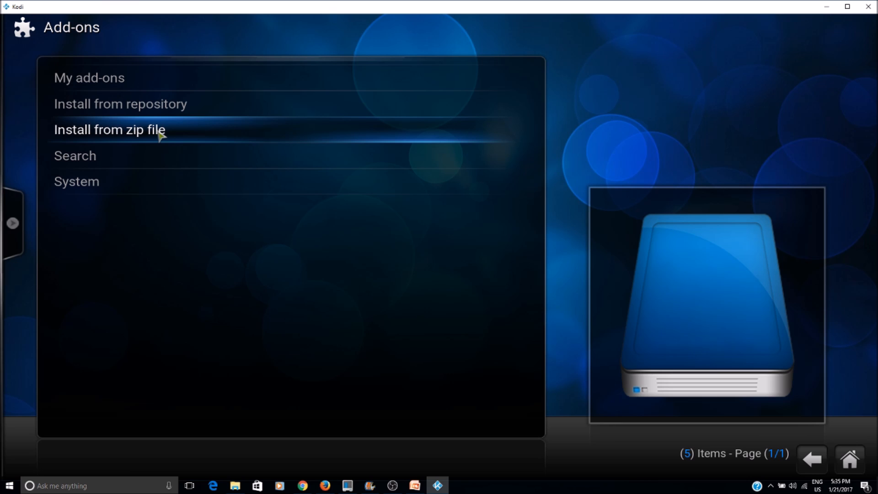
pyautogui.click(109, 129)
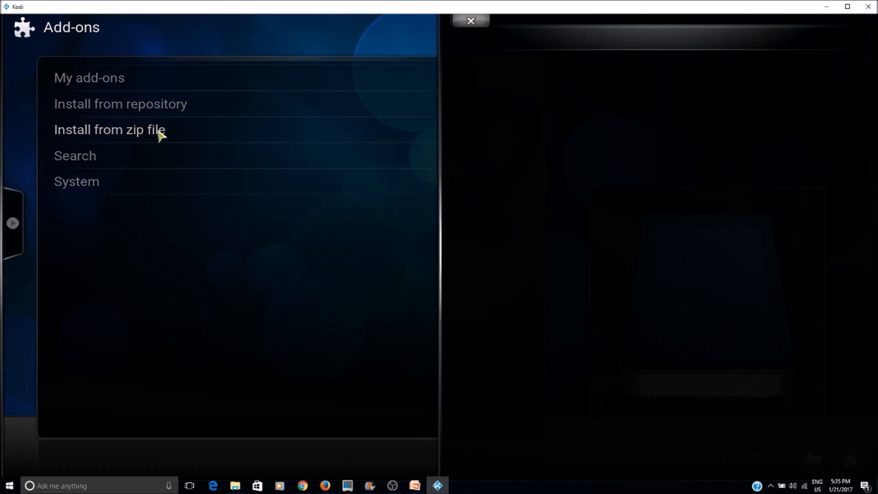
# Step: Browse the *fusion source into kodi-repos, then into the english folder
pyautogui.click(109, 130)
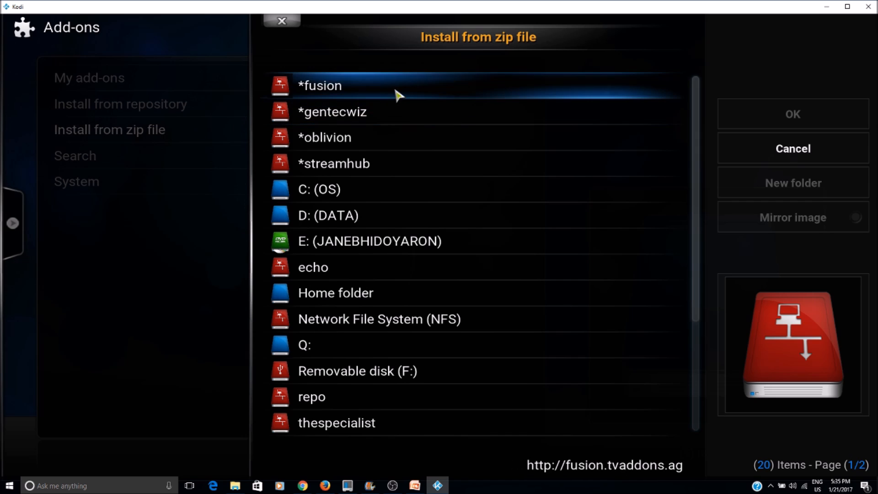
pyautogui.moveTo(375, 92)
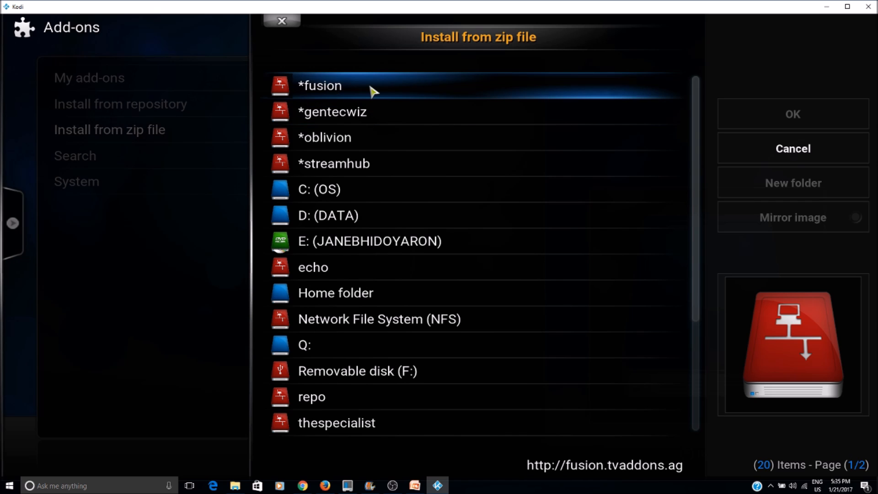
pyautogui.doubleClick(323, 85)
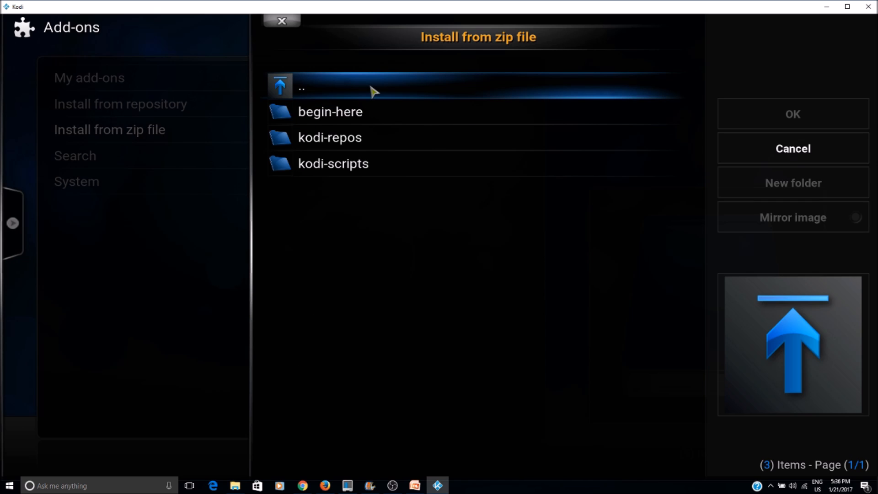
pyautogui.moveTo(346, 145)
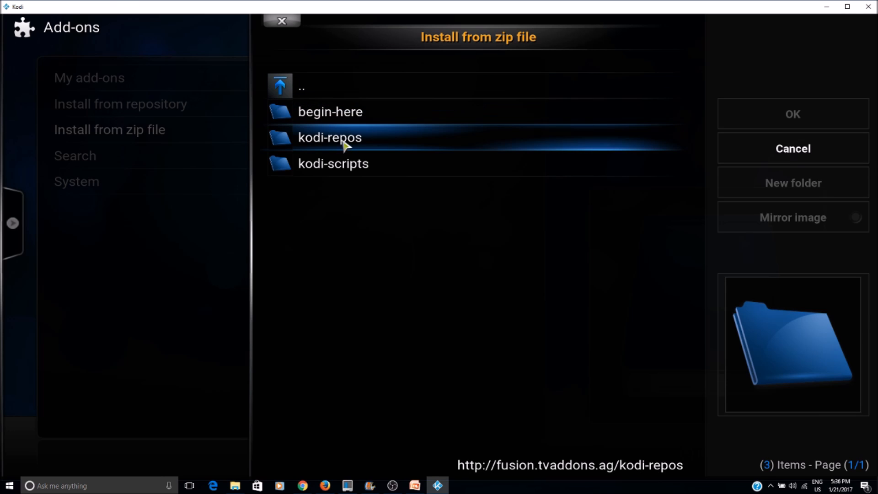
pyautogui.moveTo(350, 146)
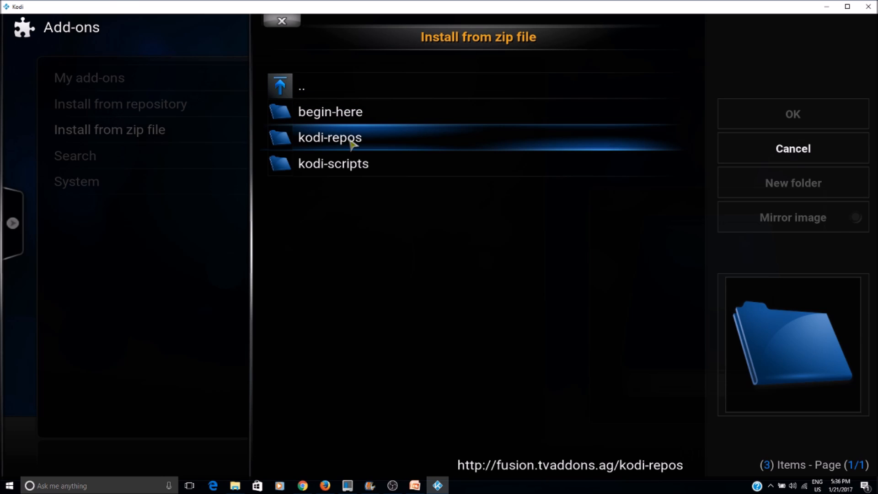
pyautogui.doubleClick(327, 137)
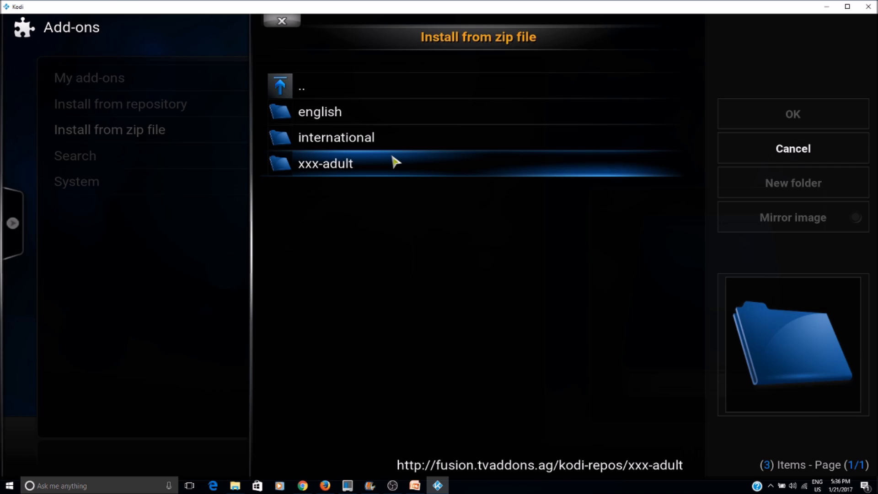
pyautogui.moveTo(396, 112)
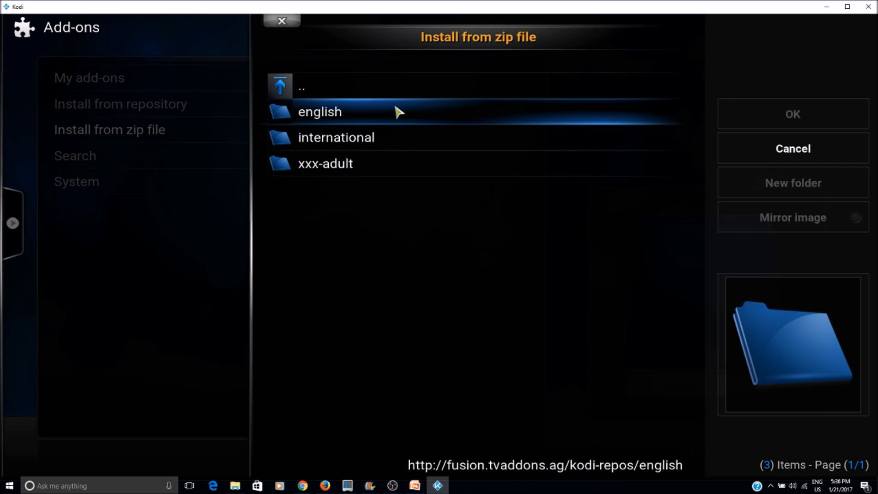
pyautogui.click(319, 112)
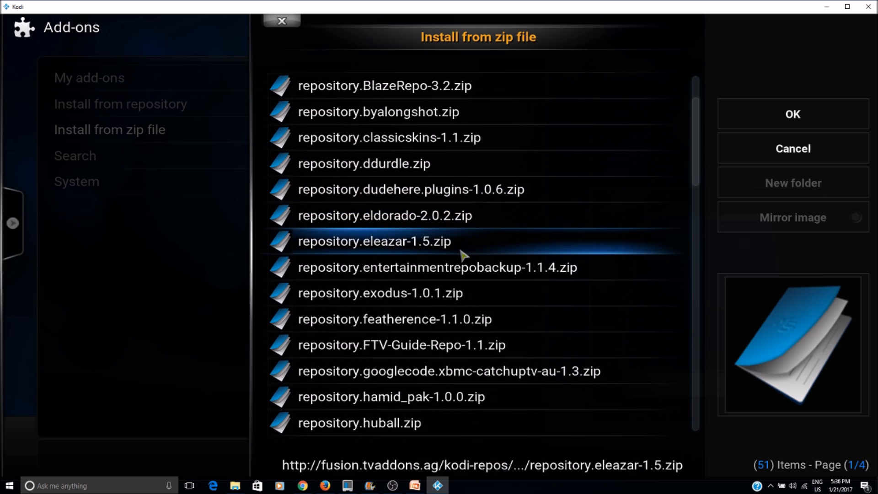
# Step: Scroll the English zip list to page 3, where repository.xbmchub-1.0.7.zip is highlighted
pyautogui.scroll(-3)
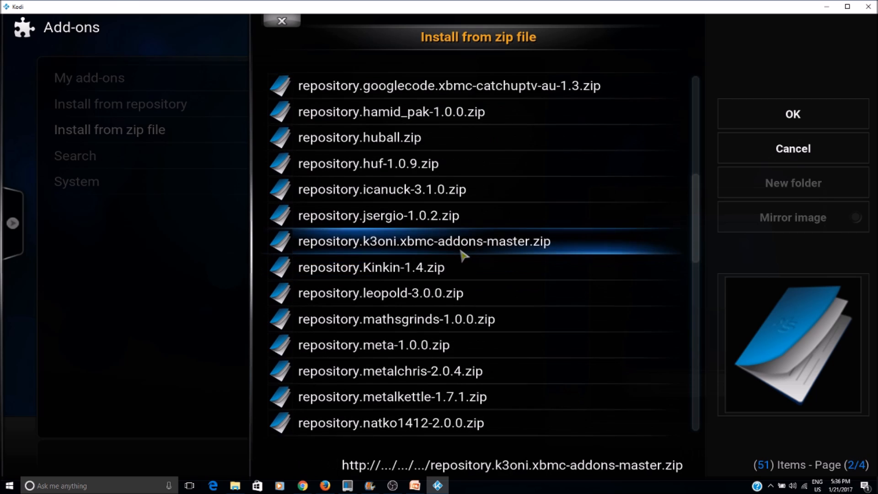
pyautogui.scroll(-3)
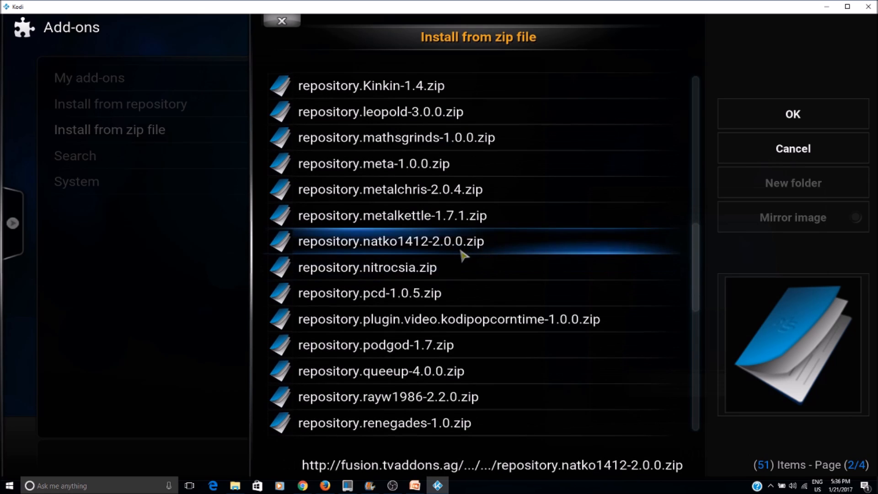
pyautogui.scroll(-3)
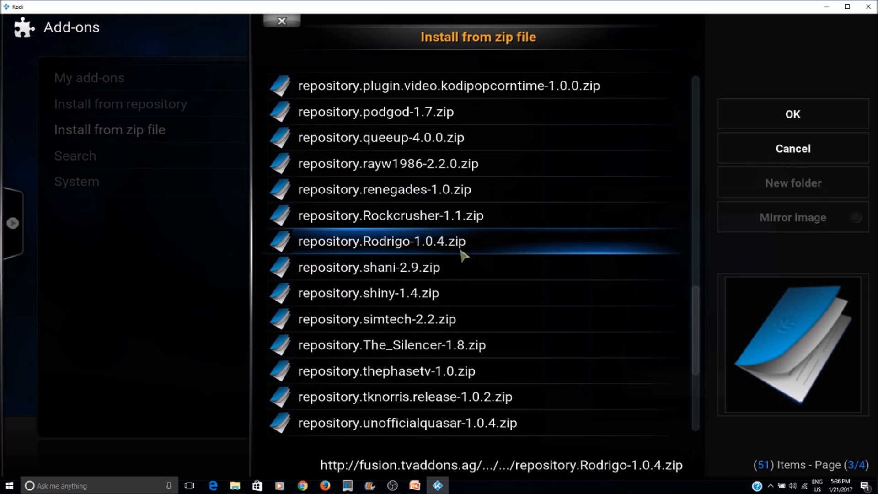
pyautogui.scroll(-3)
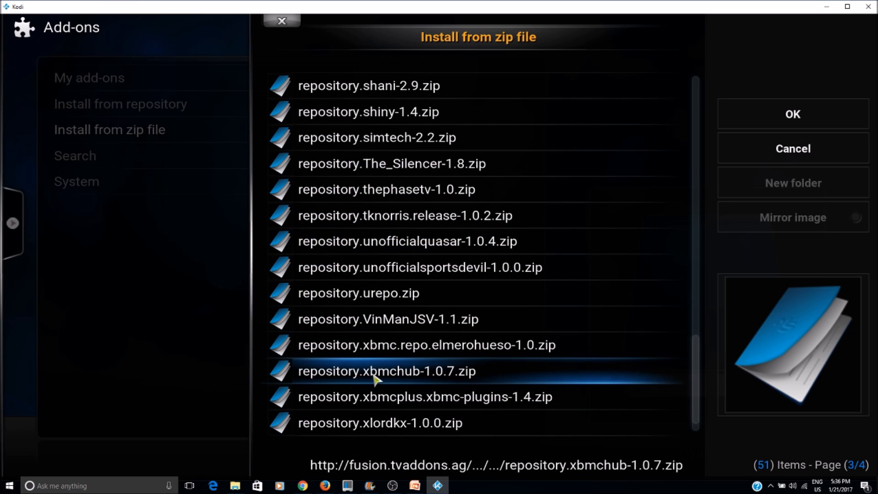
pyautogui.moveTo(471, 377)
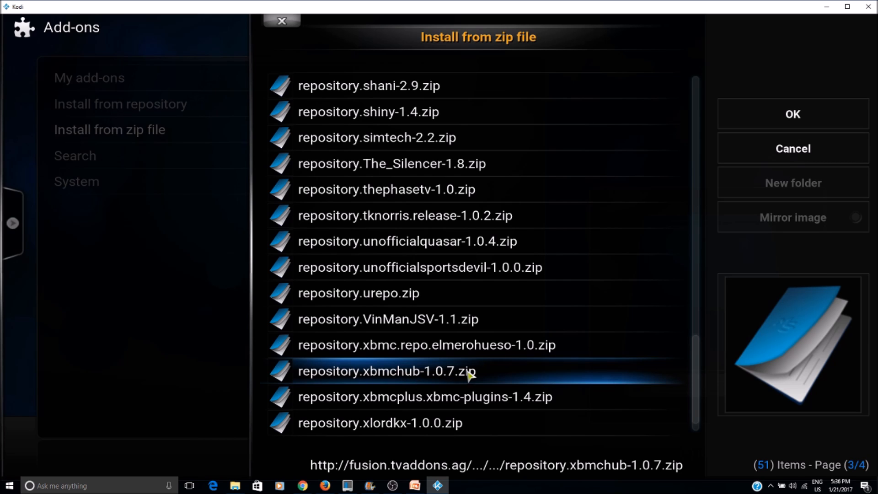
pyautogui.moveTo(456, 379)
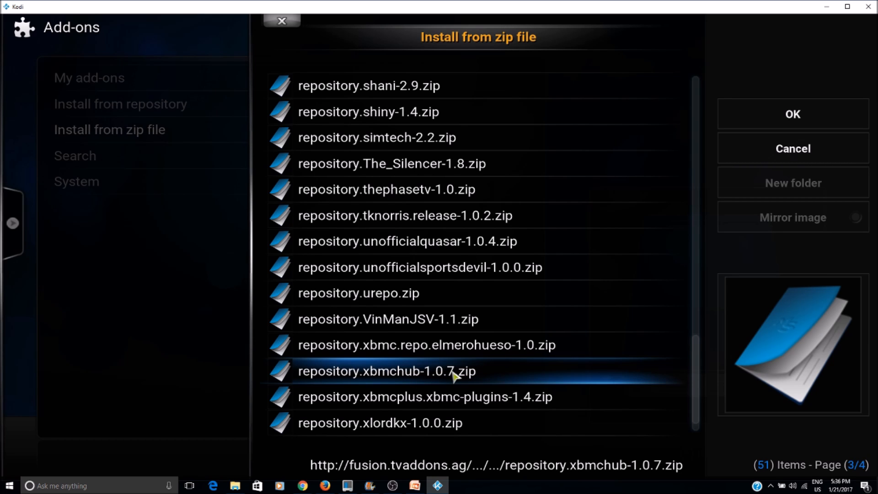
pyautogui.moveTo(431, 386)
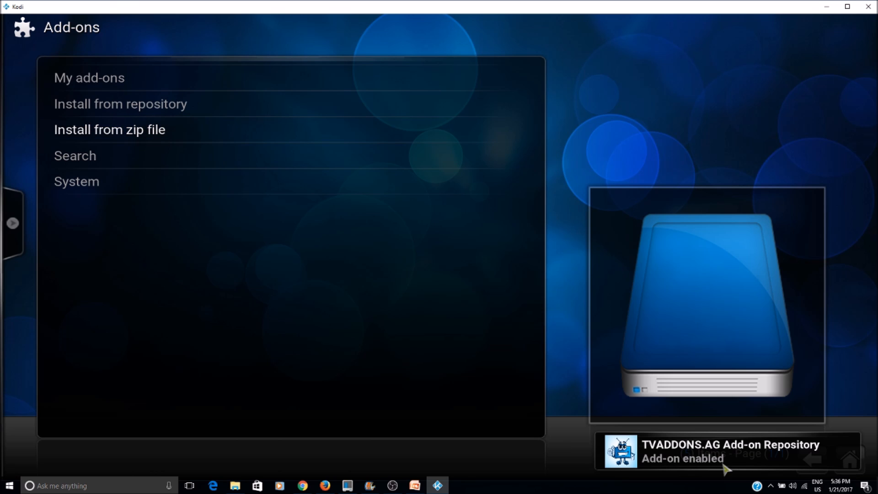
pyautogui.moveTo(119, 114)
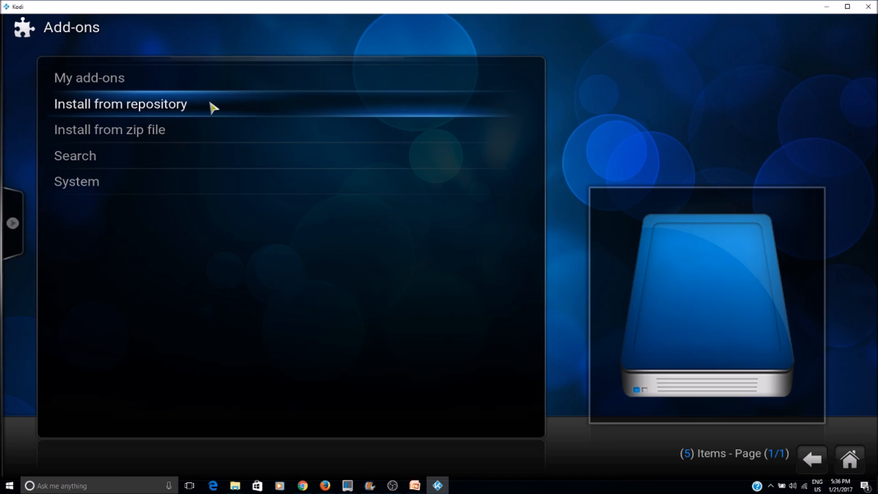
# Step: Under Install from repository, open the TVADDONS.AG repository's Program add-ons category
pyautogui.click(119, 103)
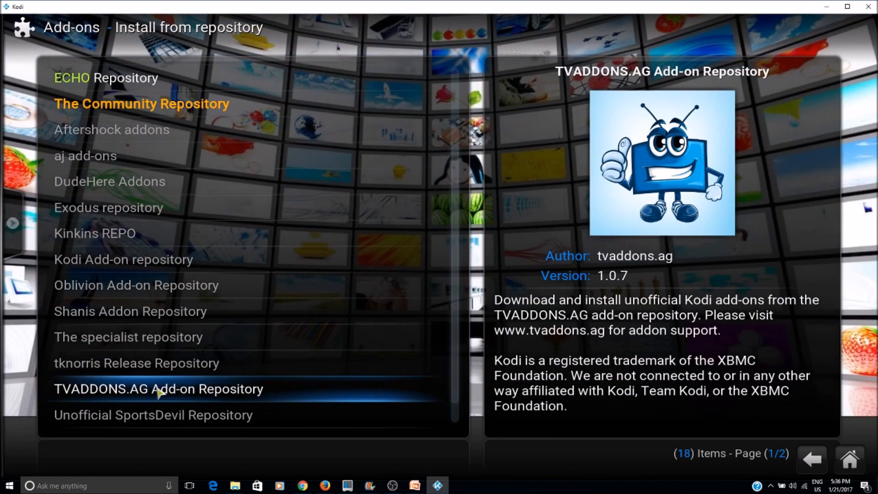
pyautogui.moveTo(195, 404)
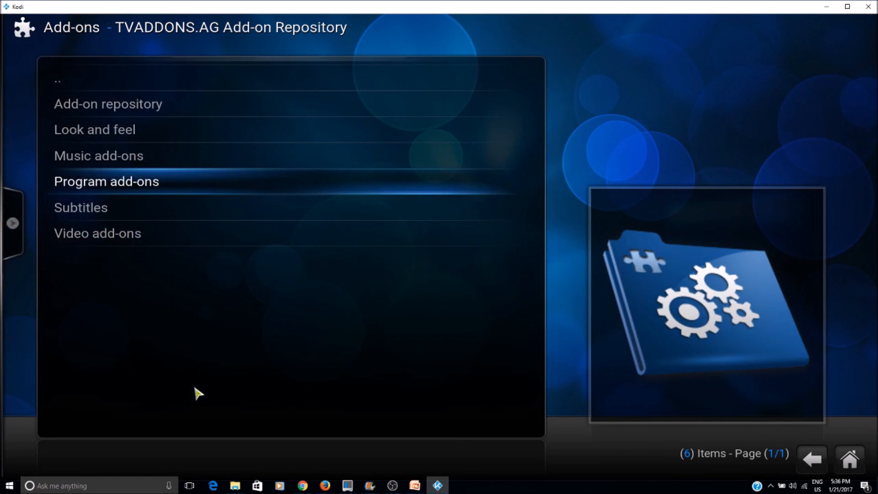
pyautogui.moveTo(219, 338)
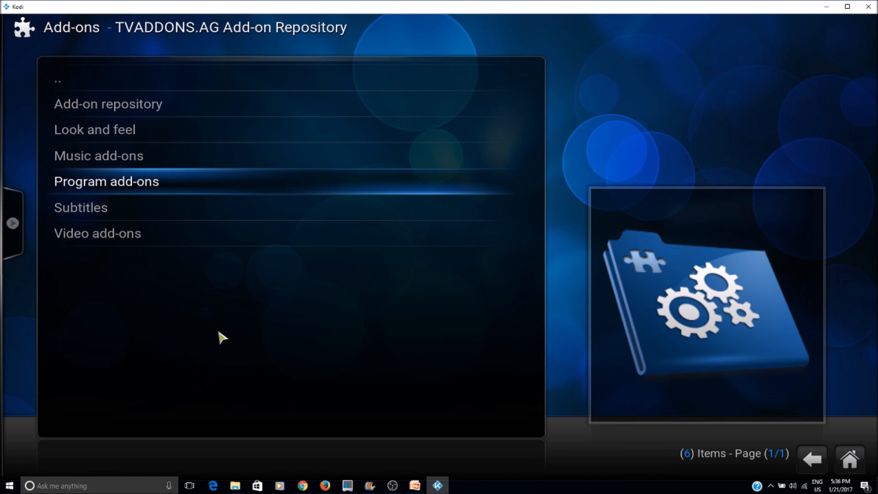
pyautogui.moveTo(104, 190)
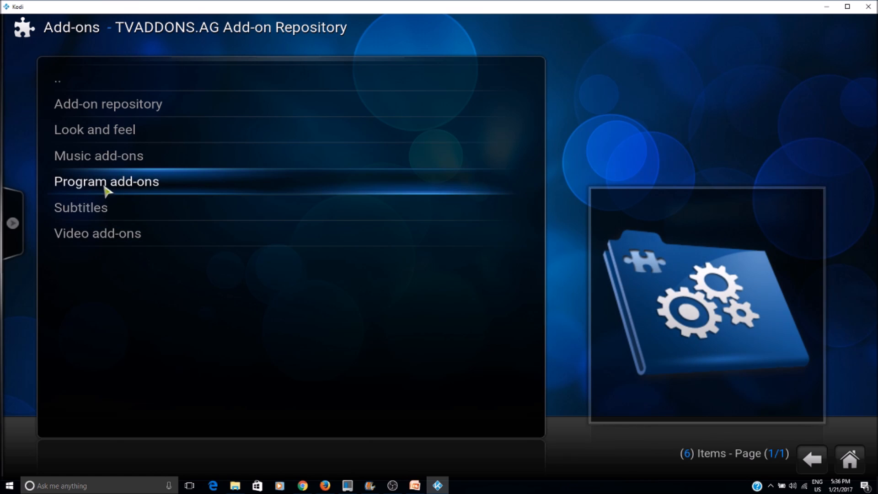
pyautogui.click(105, 181)
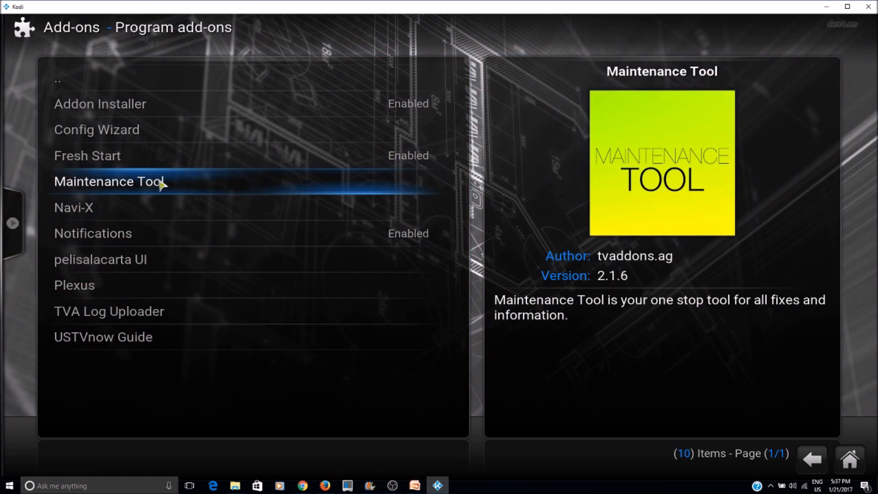
pyautogui.moveTo(170, 188)
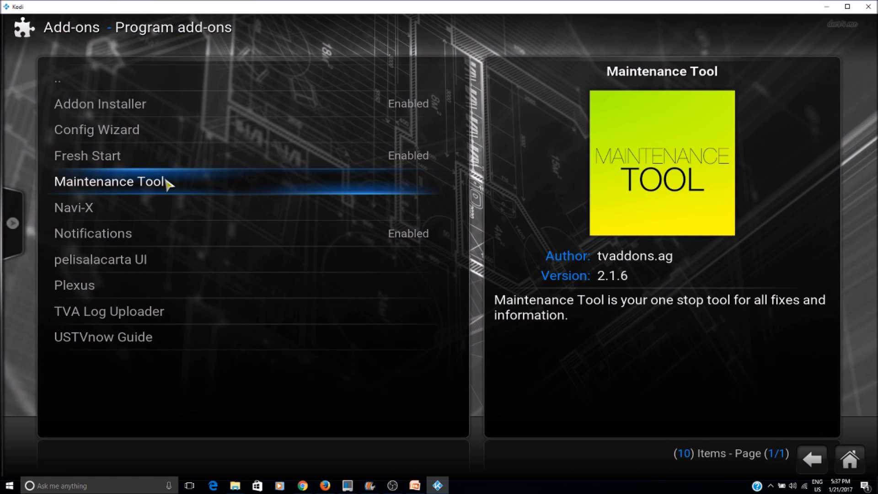
# Step: Select Maintenance Tool in Program add-ons and install it
pyautogui.click(110, 181)
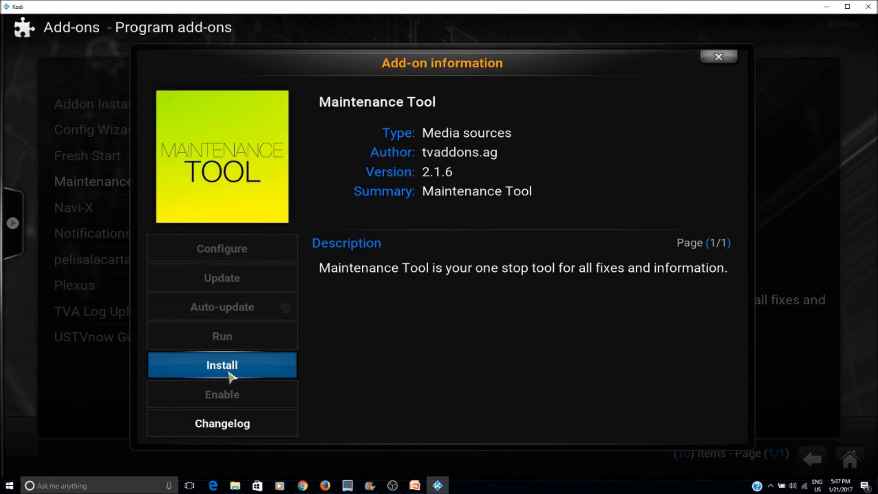
pyautogui.click(222, 365)
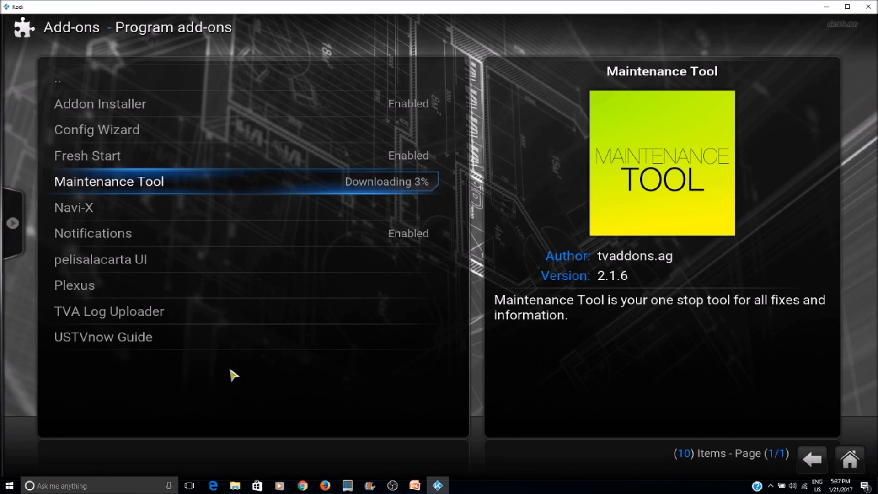